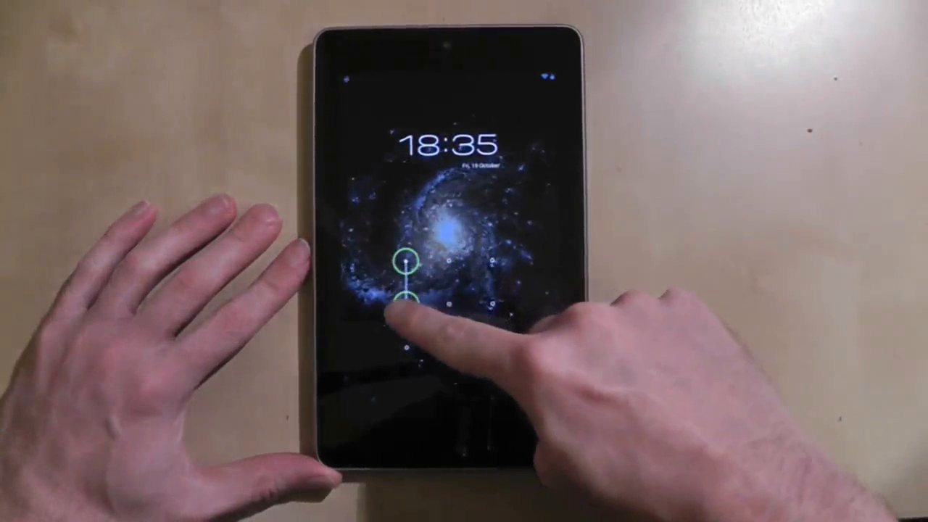
# Step: Drag the lock ring to unlock the tablet
pyautogui.moveTo(403, 263); pyautogui.dragTo(478, 305)
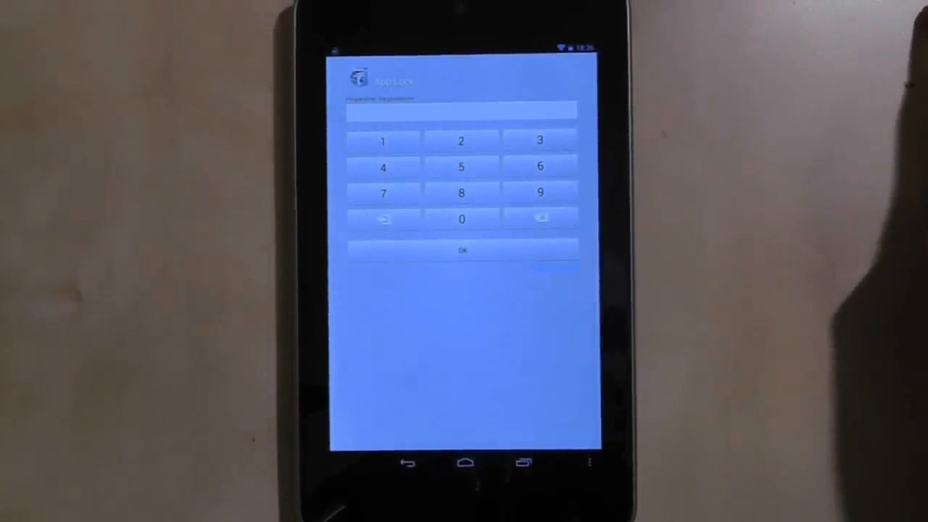
# Step: Enter the AppLock PIN and lock BBC News in the General app list
pyautogui.click(461, 220)
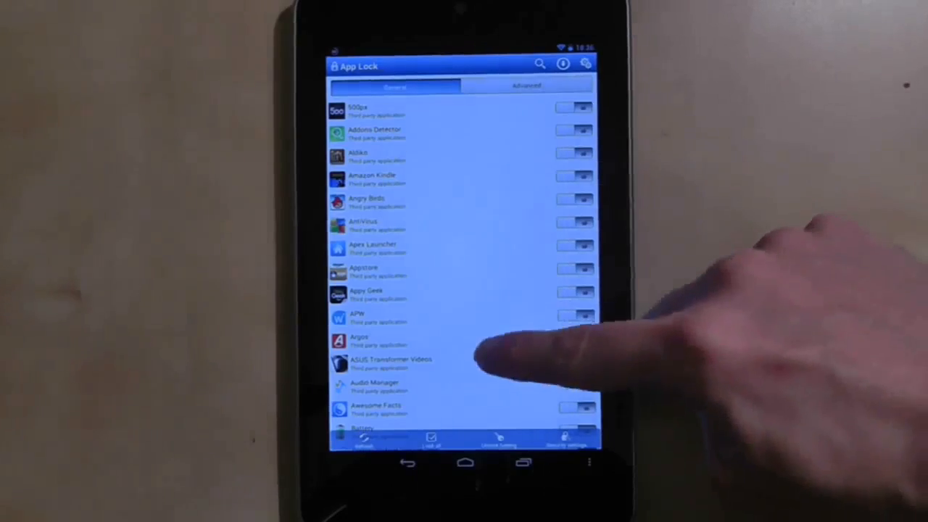
pyautogui.scroll(-3)
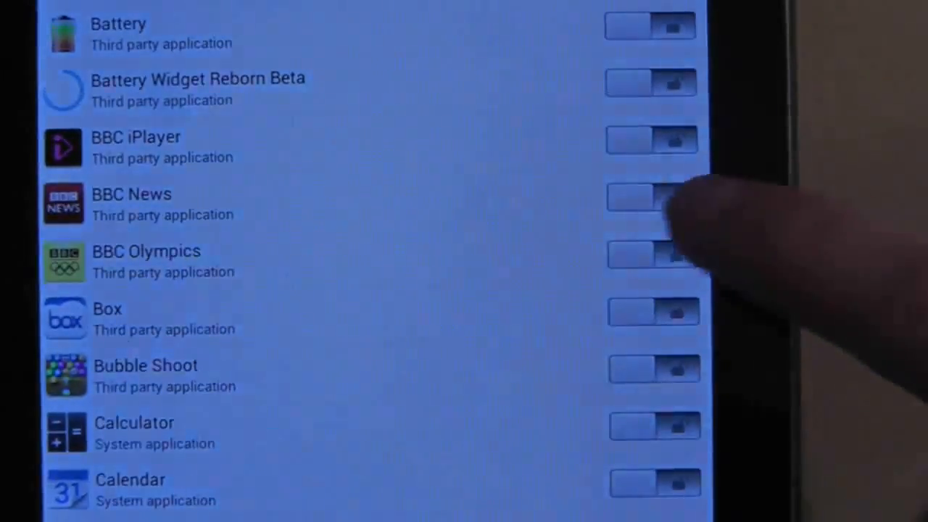
pyautogui.click(649, 197)
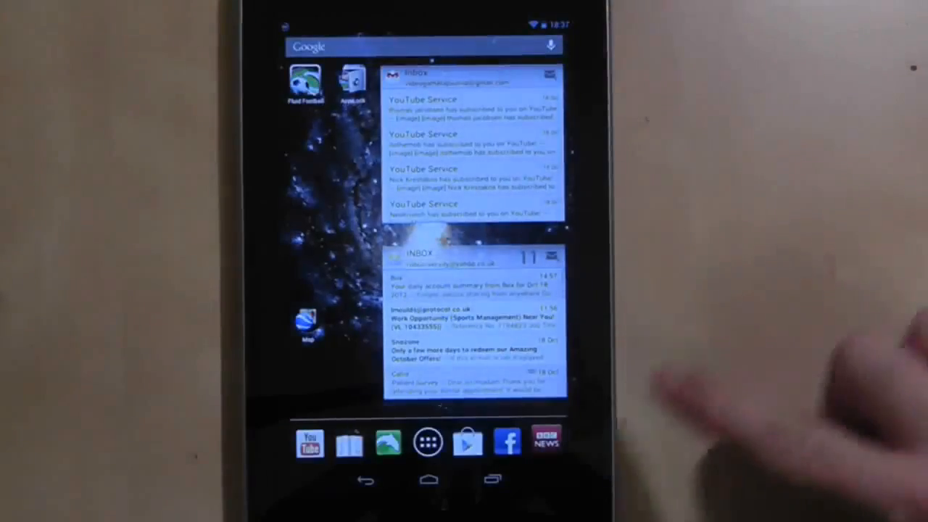
# Step: Launch BBC News, pass its password prompt, and return to AppLock
pyautogui.click(545, 441)
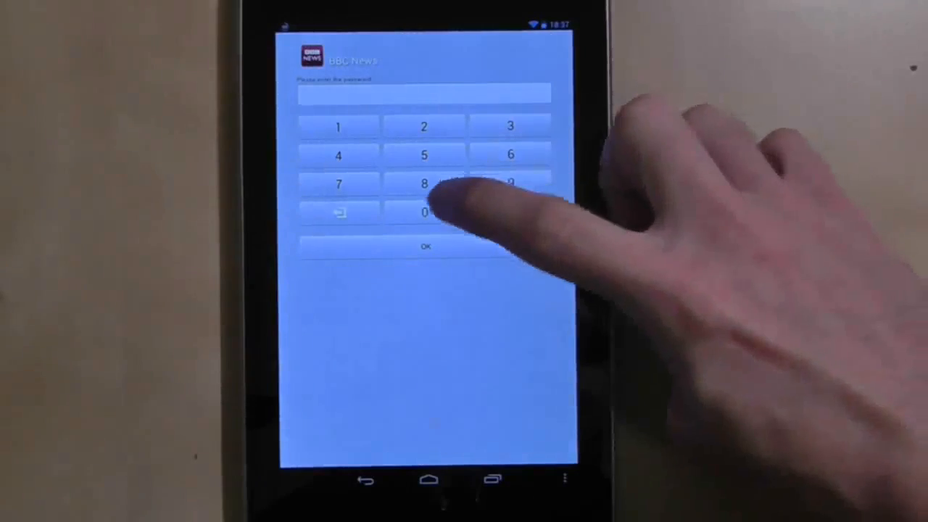
pyautogui.click(423, 212)
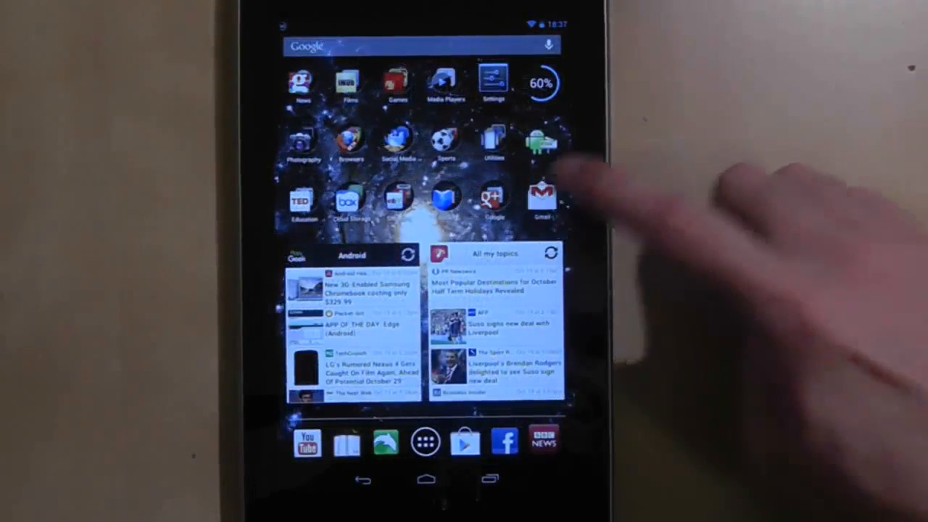
pyautogui.click(540, 196)
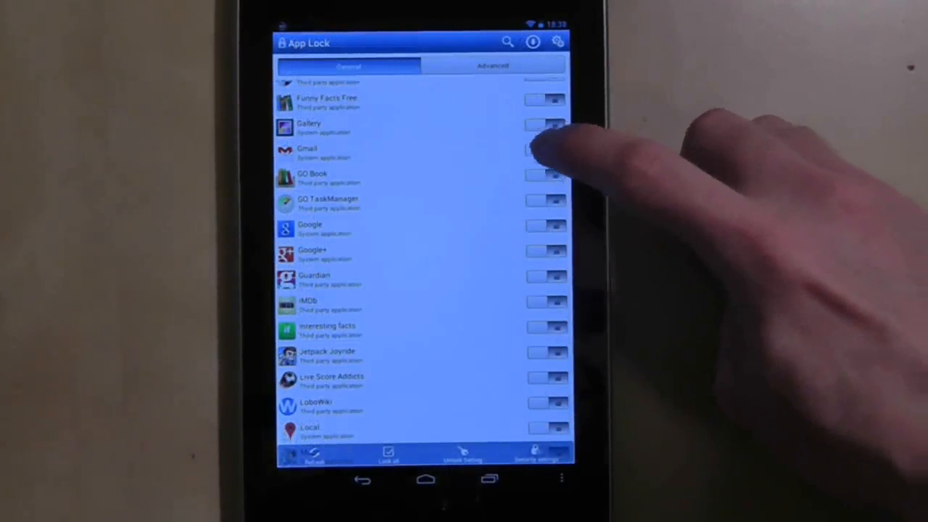
# Step: Toggle the lock next to Gmail in the General list
pyautogui.click(544, 149)
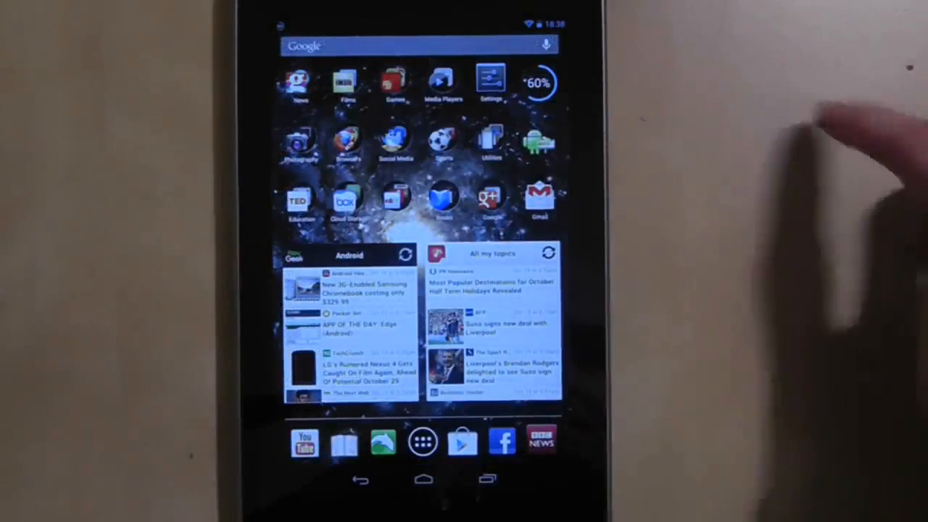
pyautogui.click(539, 200)
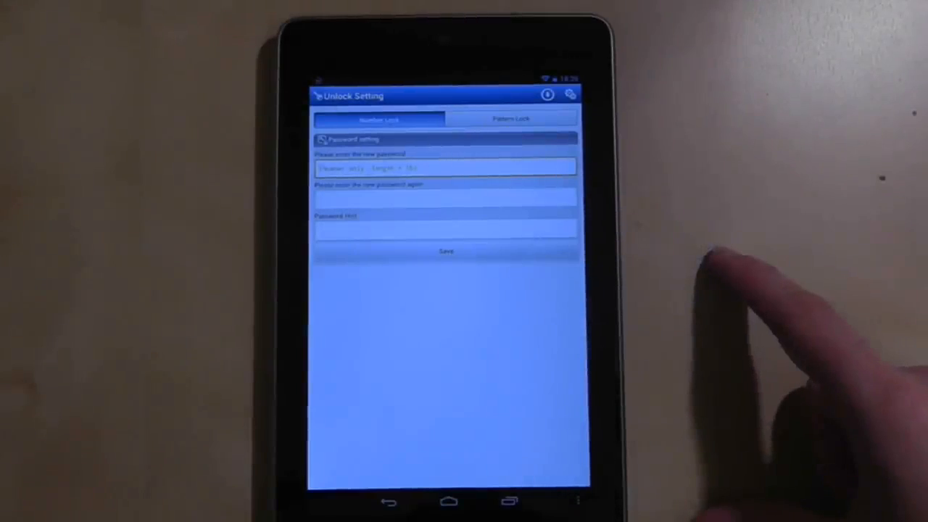
# Step: Leave the Number Lock settings and launch Gmail to see its password prompt
pyautogui.click(511, 119)
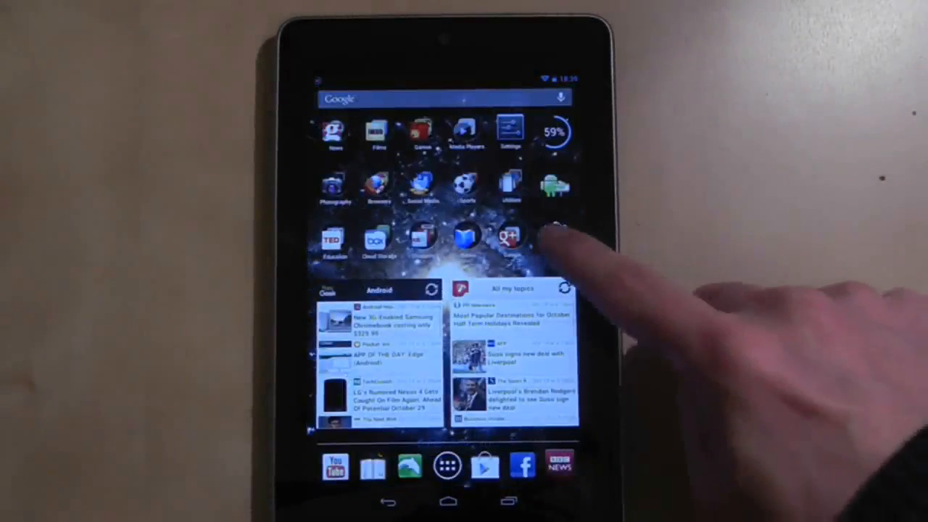
pyautogui.click(510, 235)
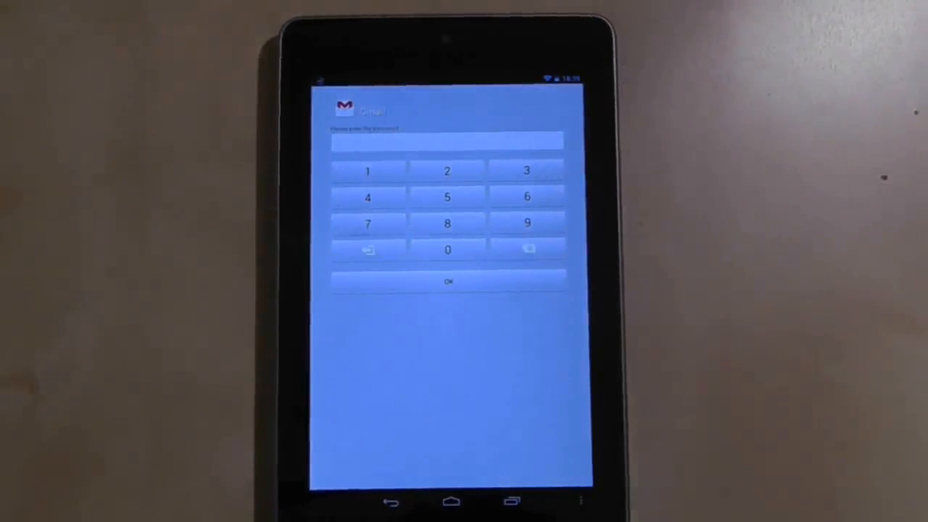